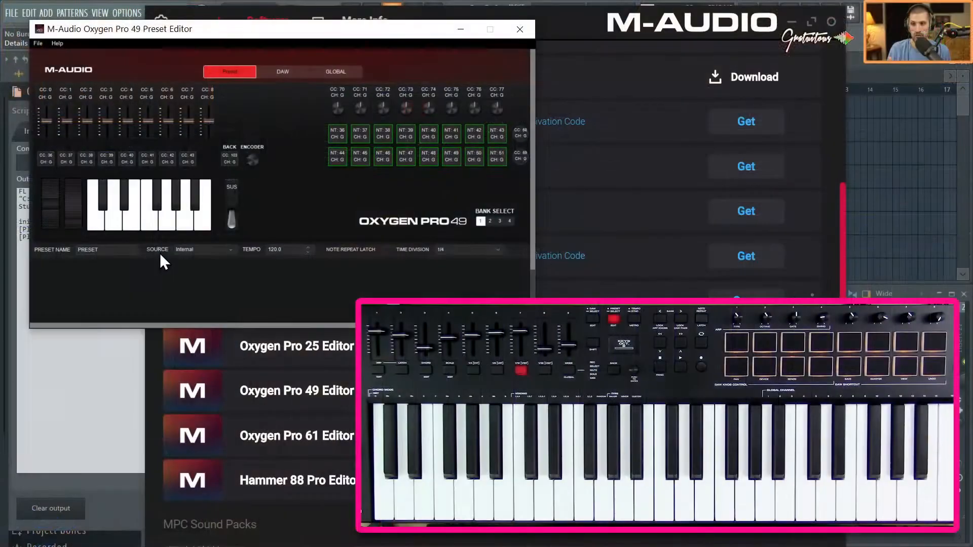
left_click(230, 249)
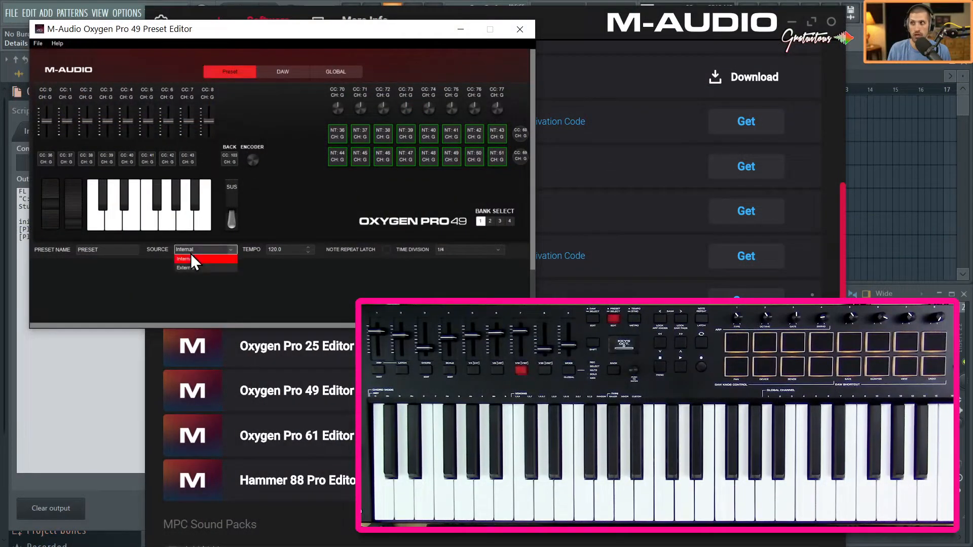
mouse_move(189, 268)
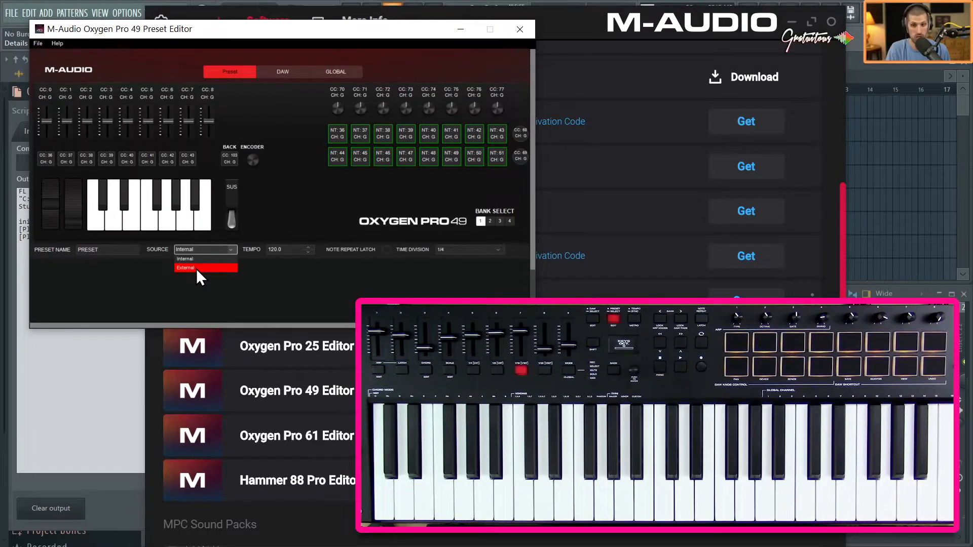
left_click(201, 249)
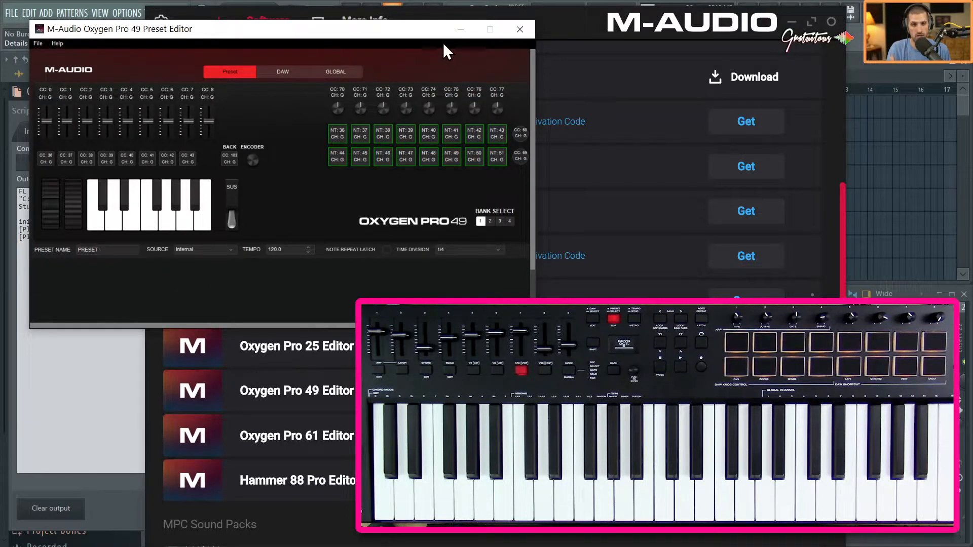
mouse_move(432, 43)
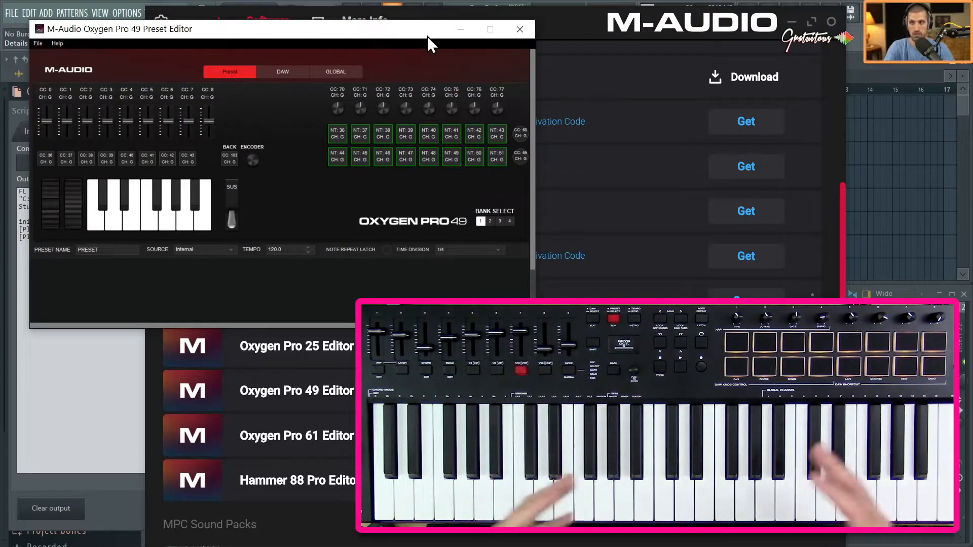